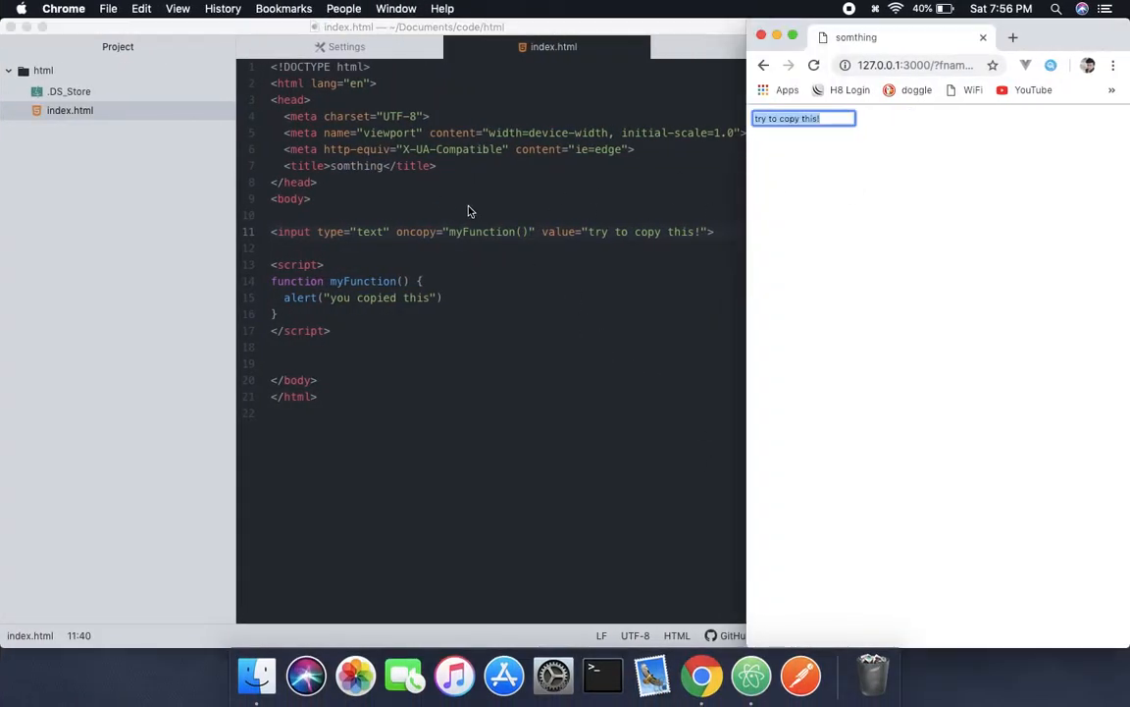
mouse_move(639, 281)
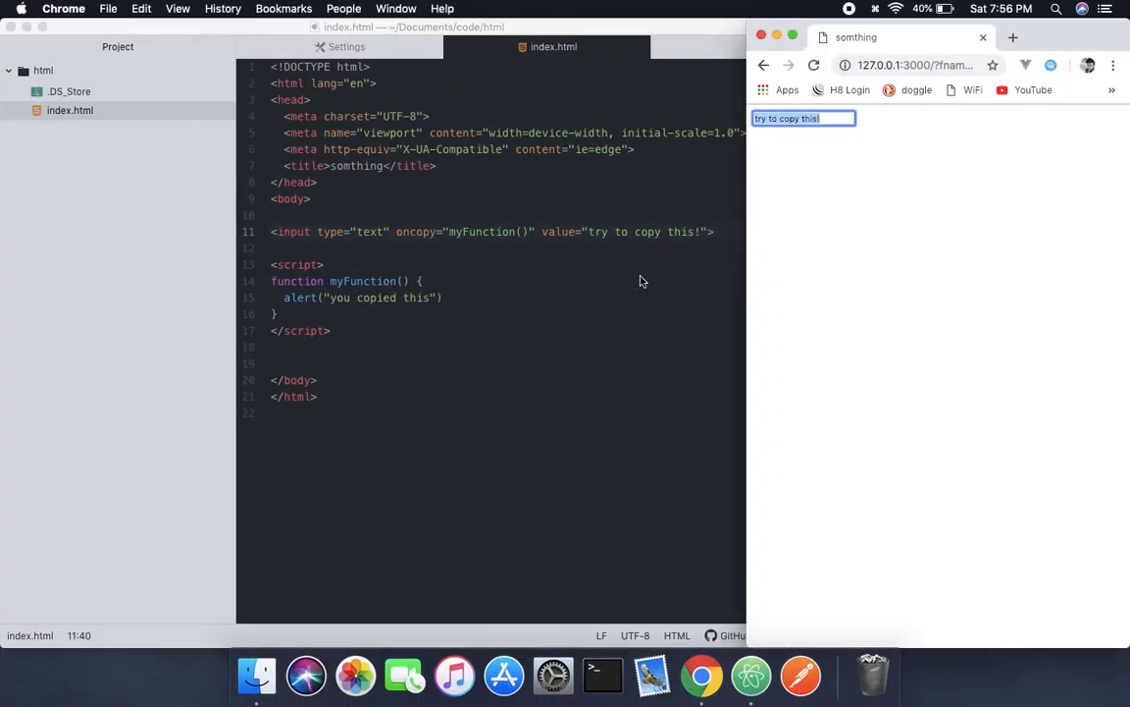
- Change the input's handler to oncut and its value and alert text to 'try to cut this!' and 'you cut this'
click(433, 242)
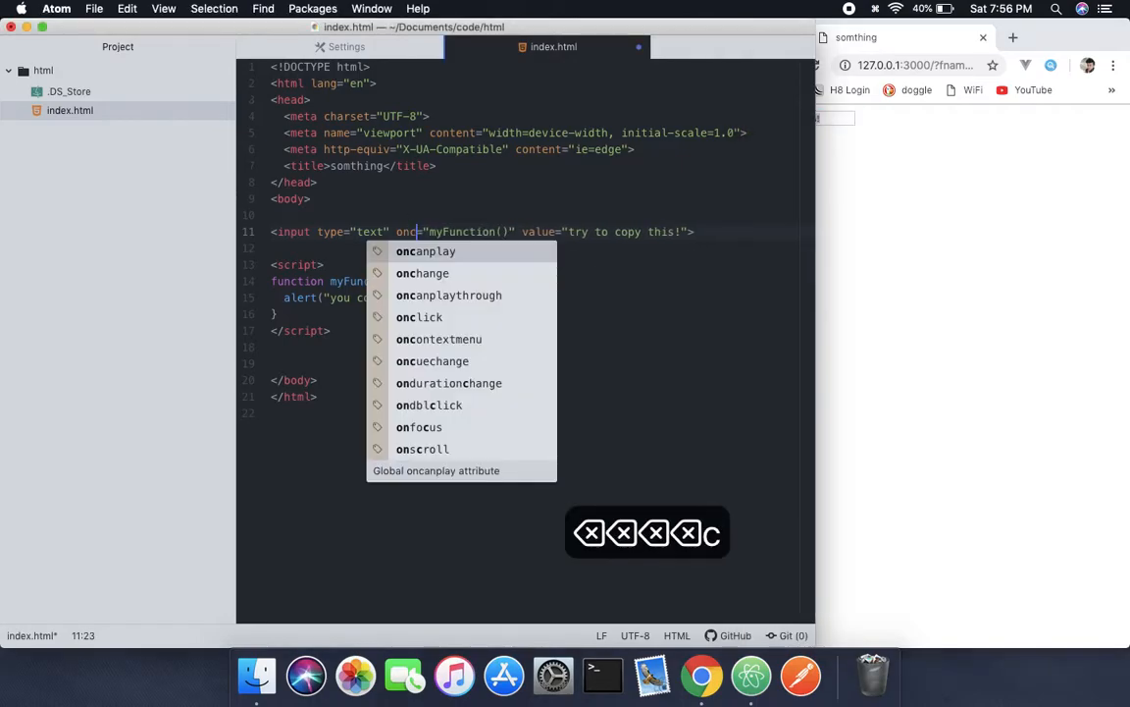
text(ut)
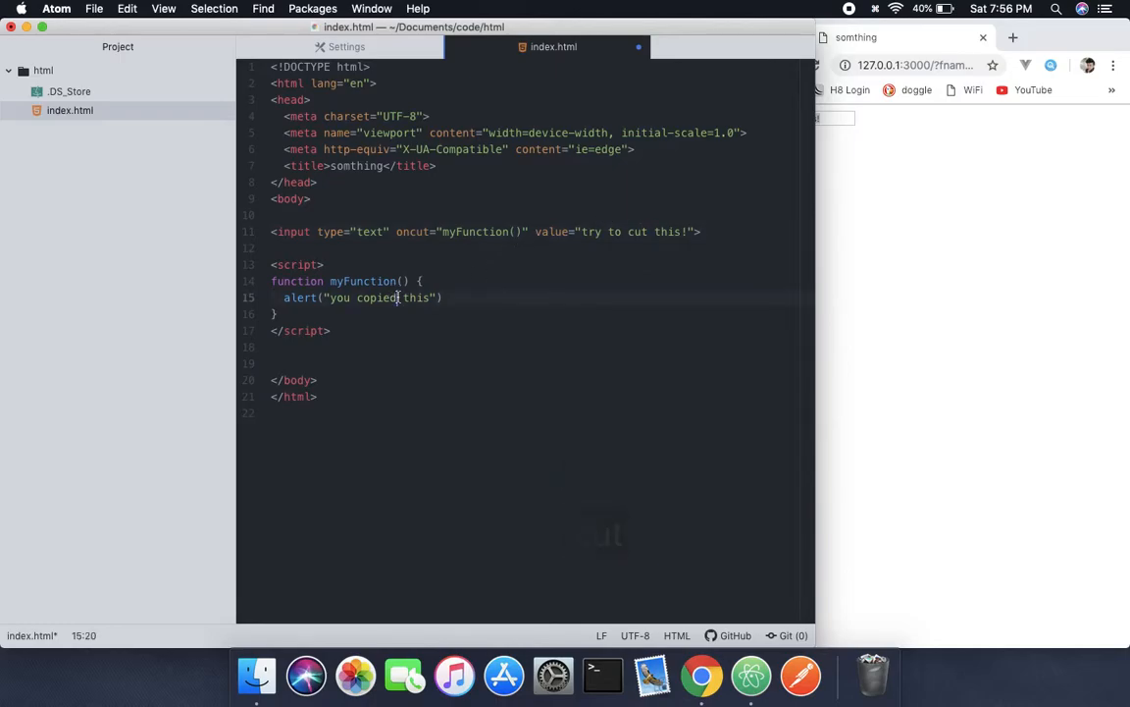
key(backspace)
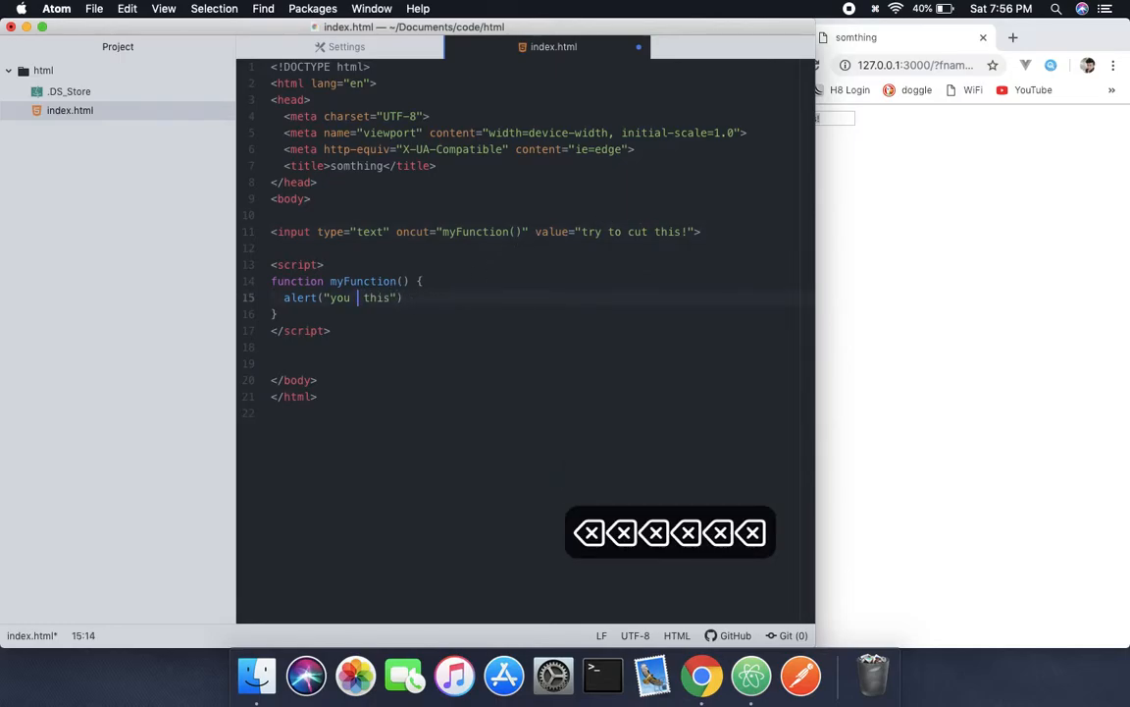
text(cut)
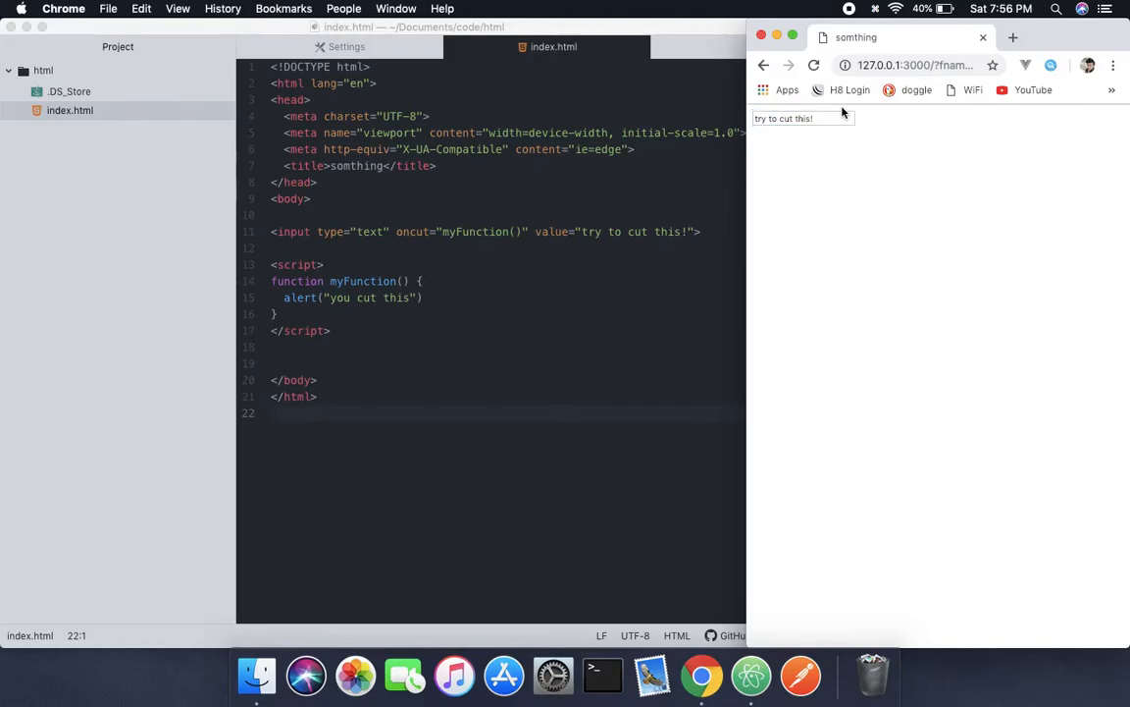
- Select the 'try to cut this!' text in the input box and cut it via the context menu
click(802, 118)
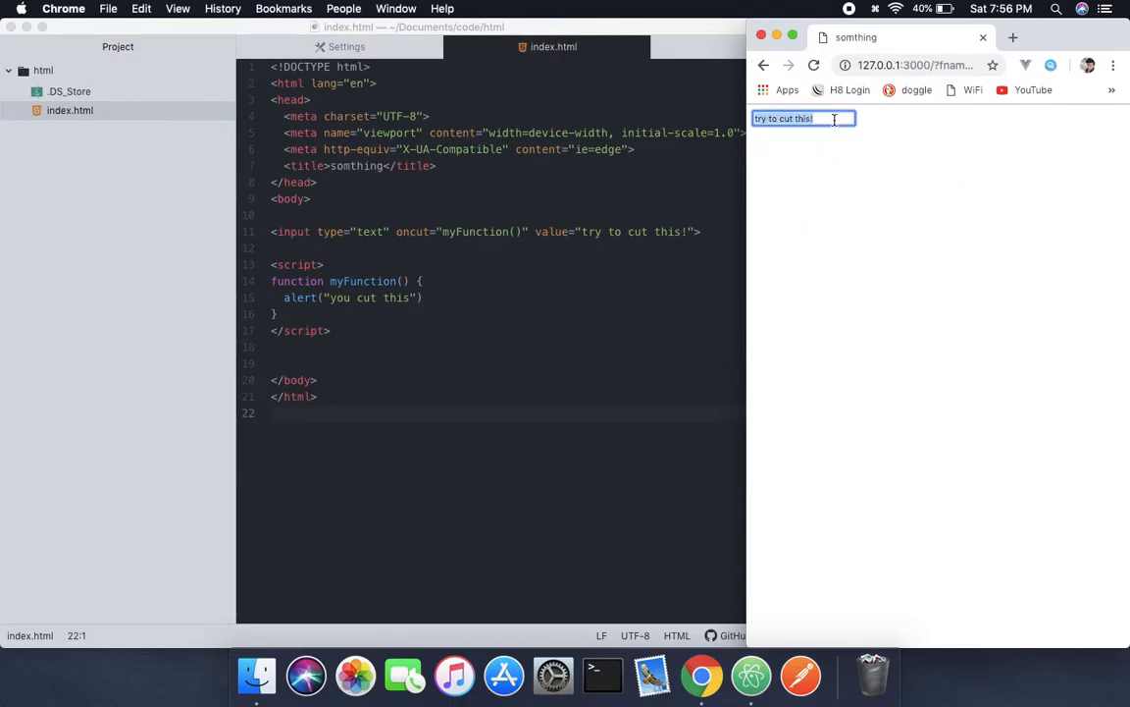
right_click(803, 117)
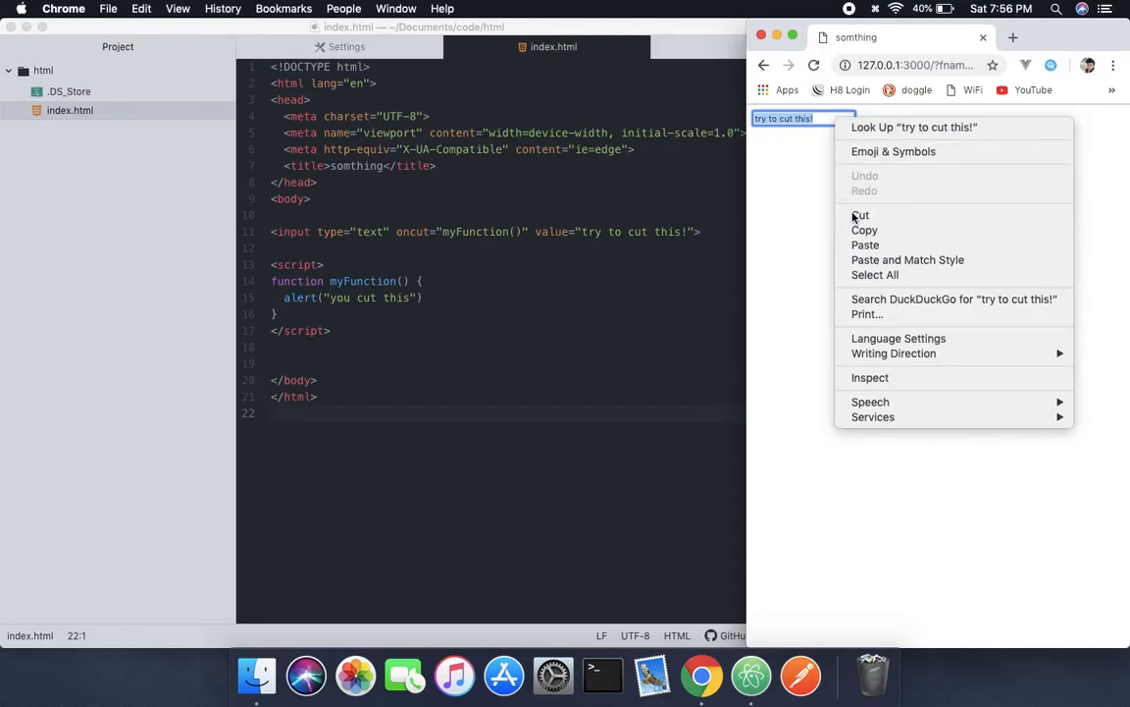
click(860, 215)
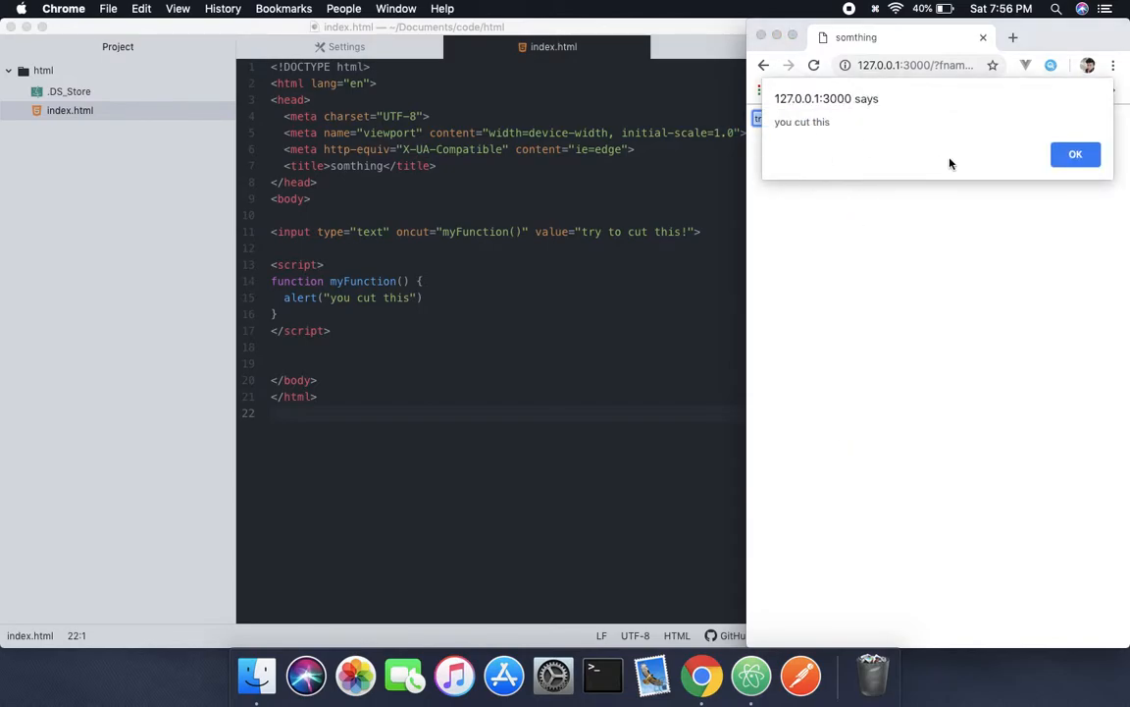
mouse_move(1075, 155)
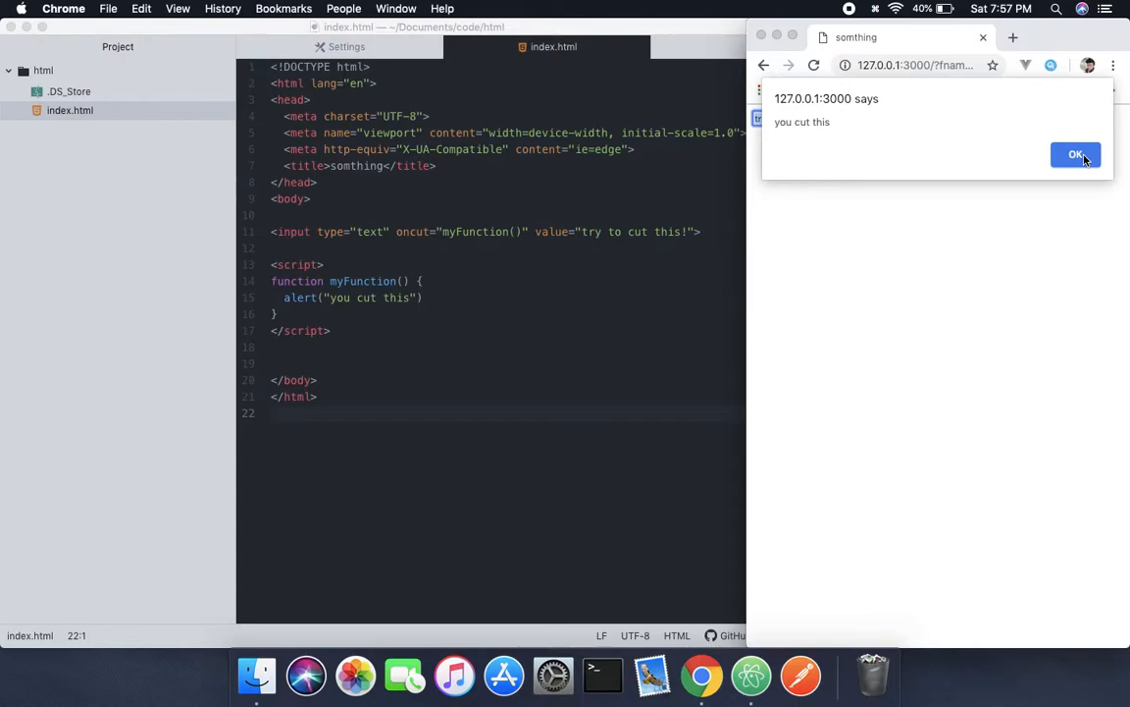
- Dismiss the 'you cut this' alert, leaving the input box empty
click(1076, 154)
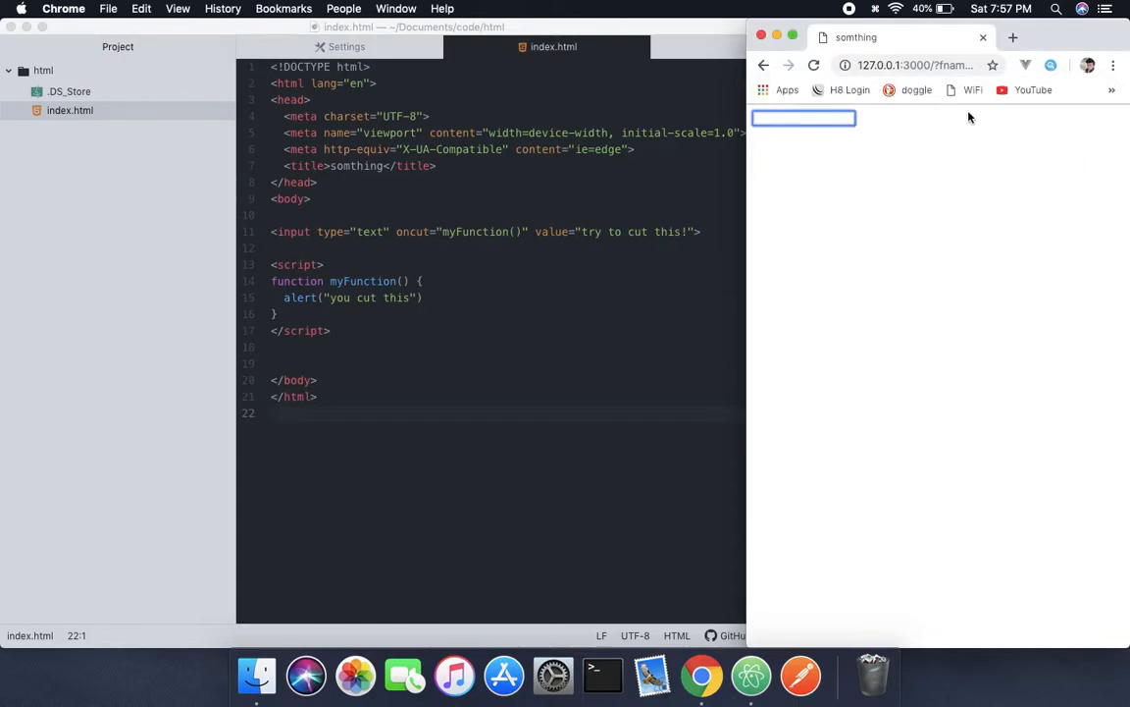